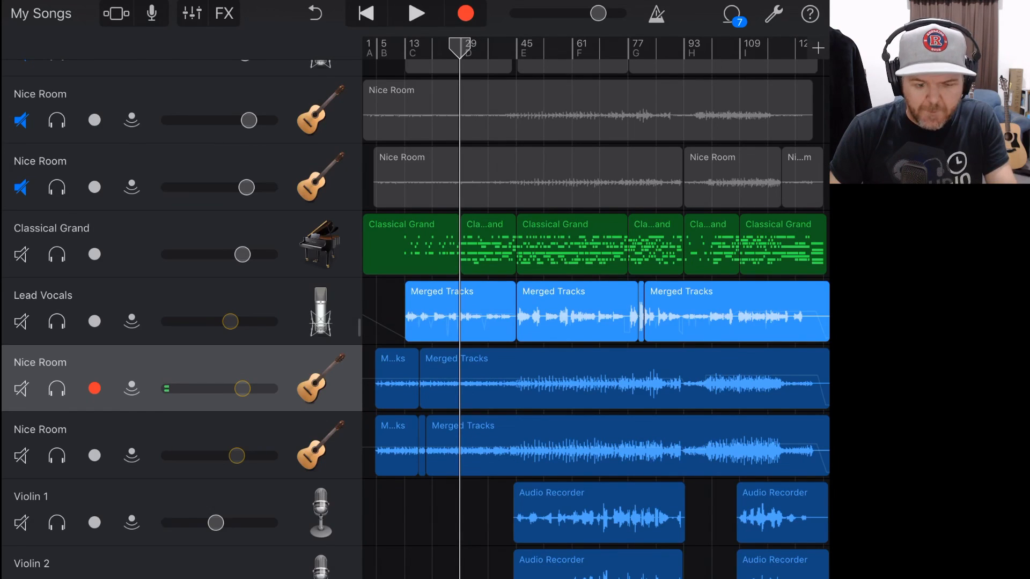
# Step: Briefly play and stop the song, then arm the Lead Vocals track for recording
pyautogui.click(416, 12)
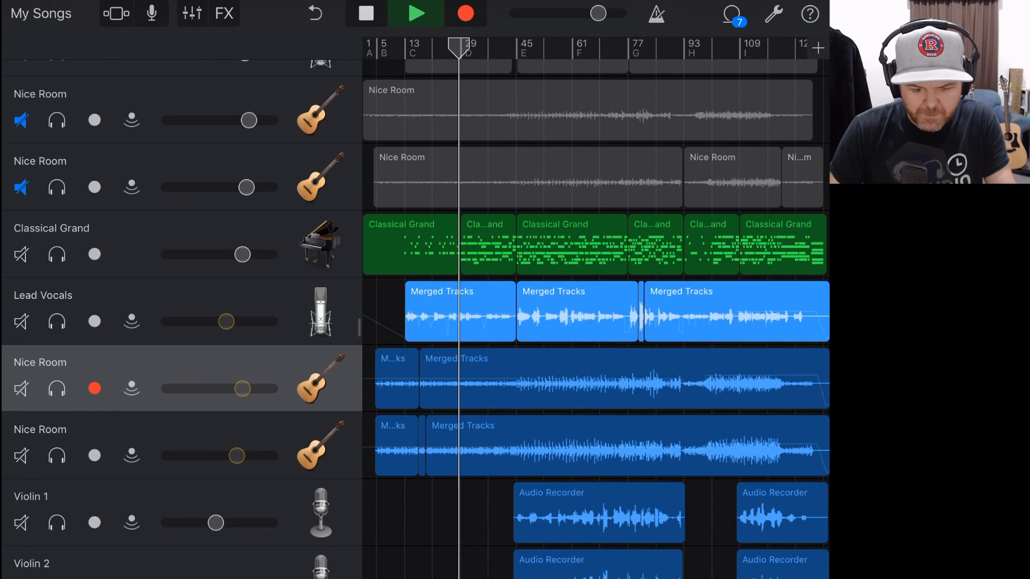
pyautogui.click(416, 13)
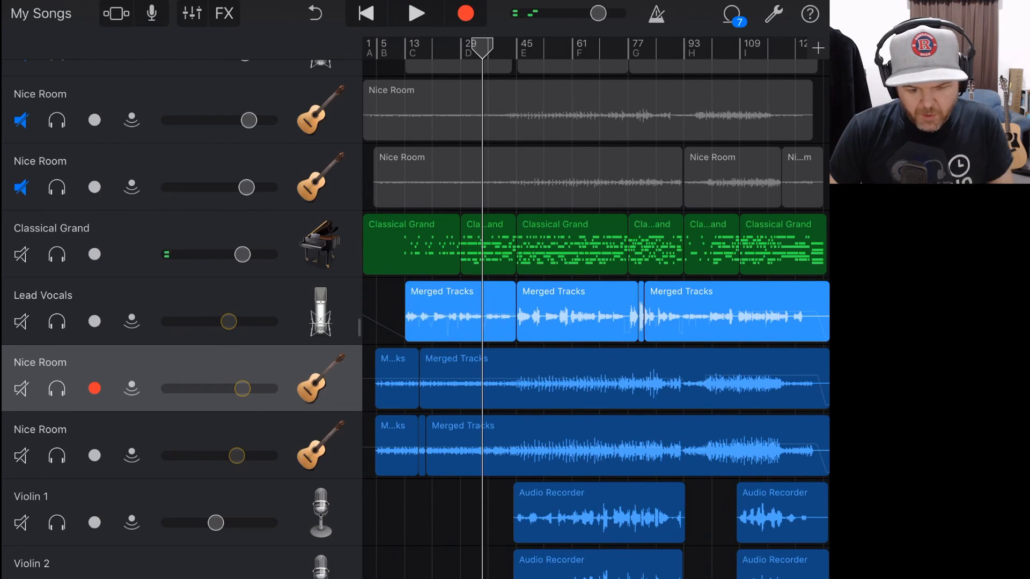
pyautogui.click(94, 322)
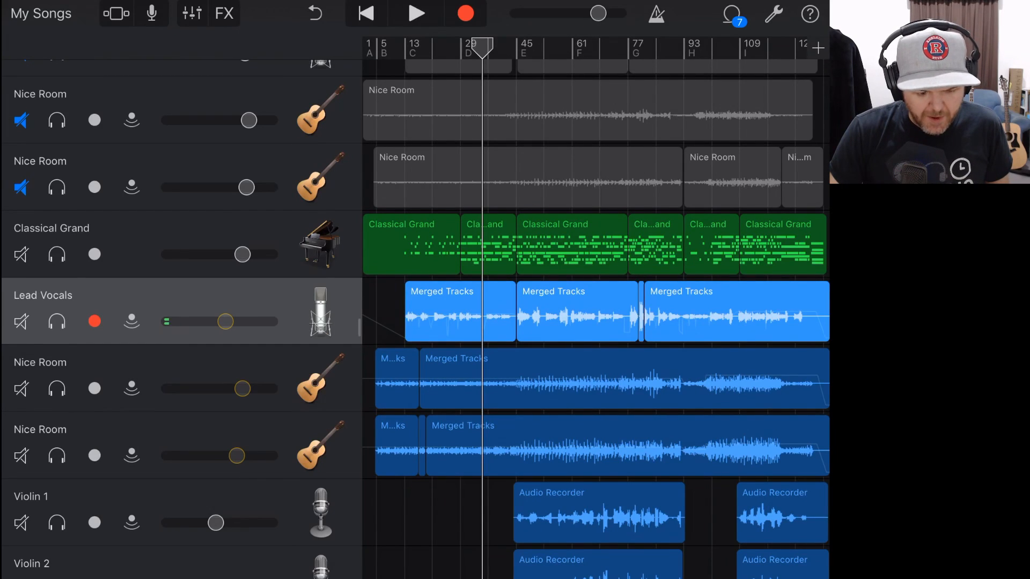
# Step: Scroll the track list down to the Lead Vocals track
pyautogui.scroll(-3)
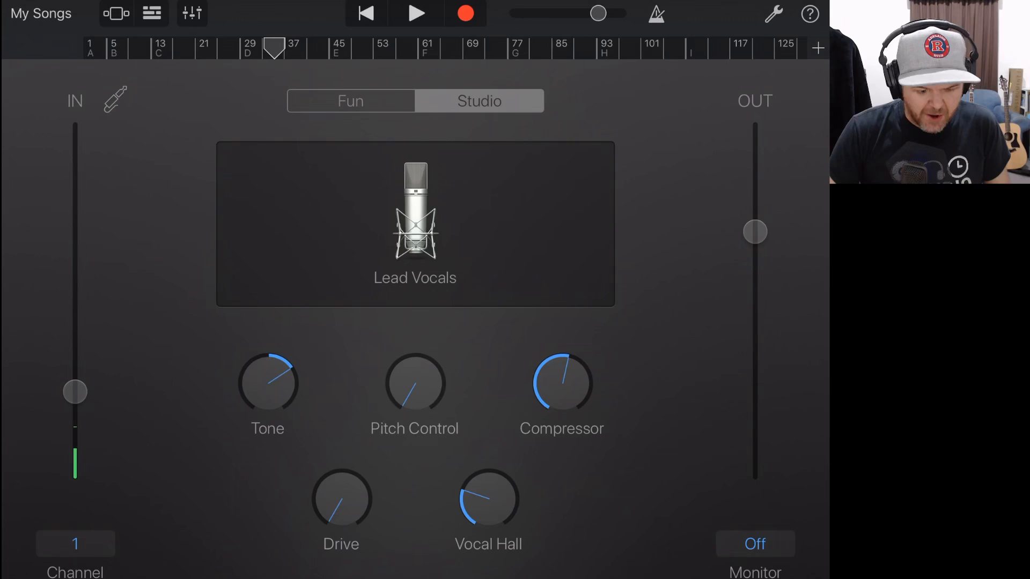
# Step: Lower the Lead Vocals Drive knob, then test the microphone by toggling live monitoring twice
pyautogui.moveTo(415, 384); pyautogui.dragTo(414, 368)
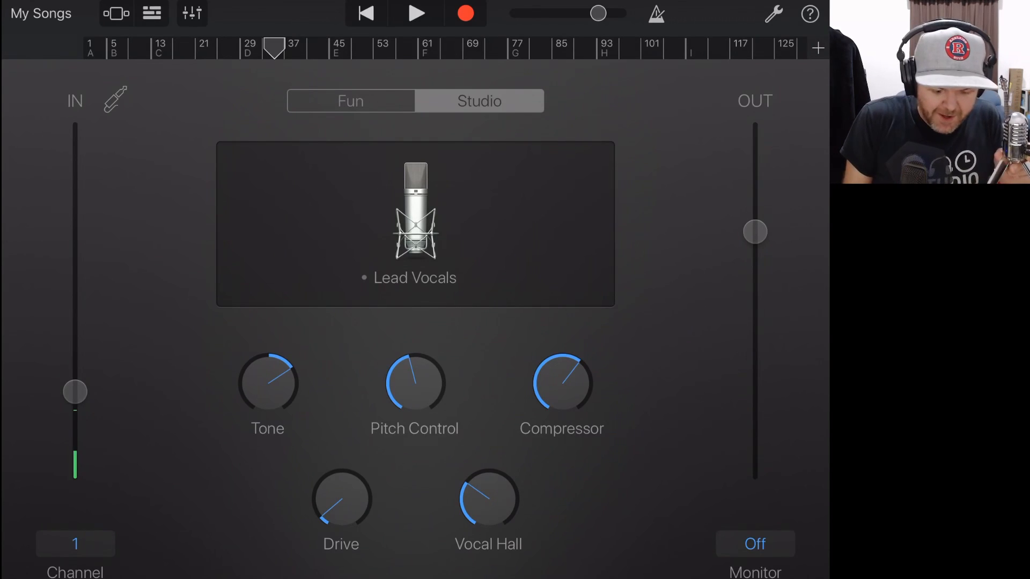
pyautogui.click(754, 544)
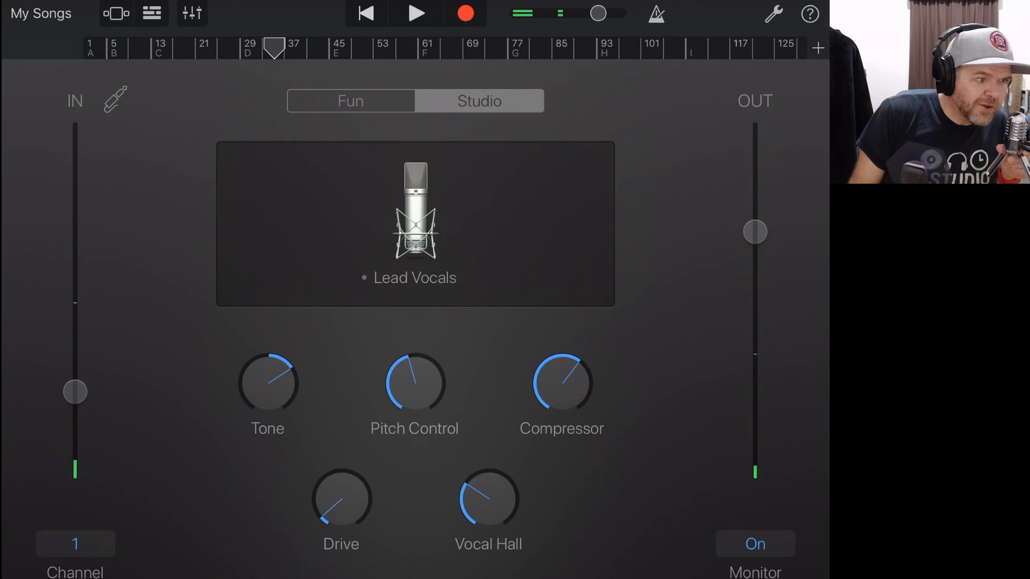
pyautogui.click(755, 544)
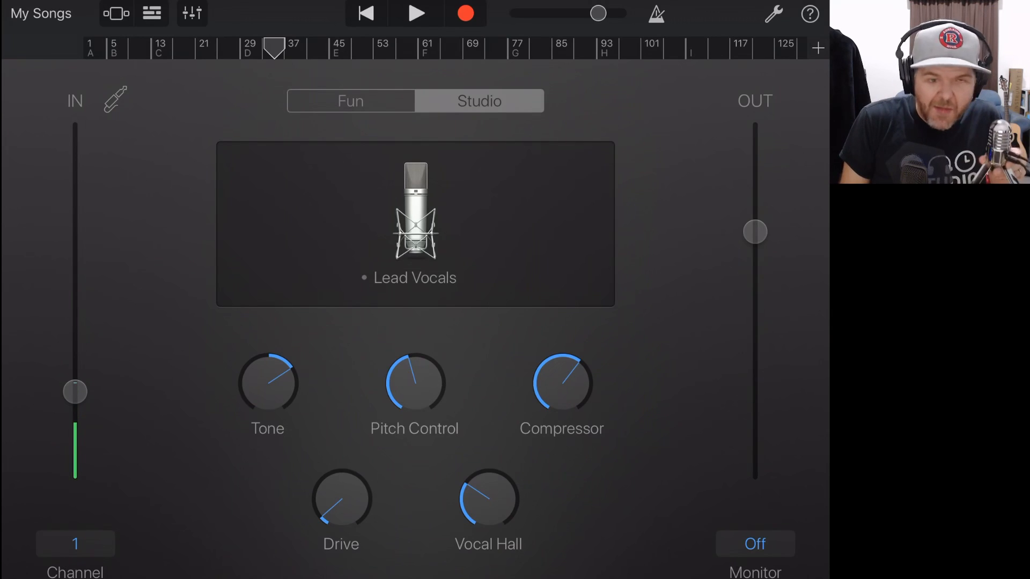
pyautogui.click(755, 544)
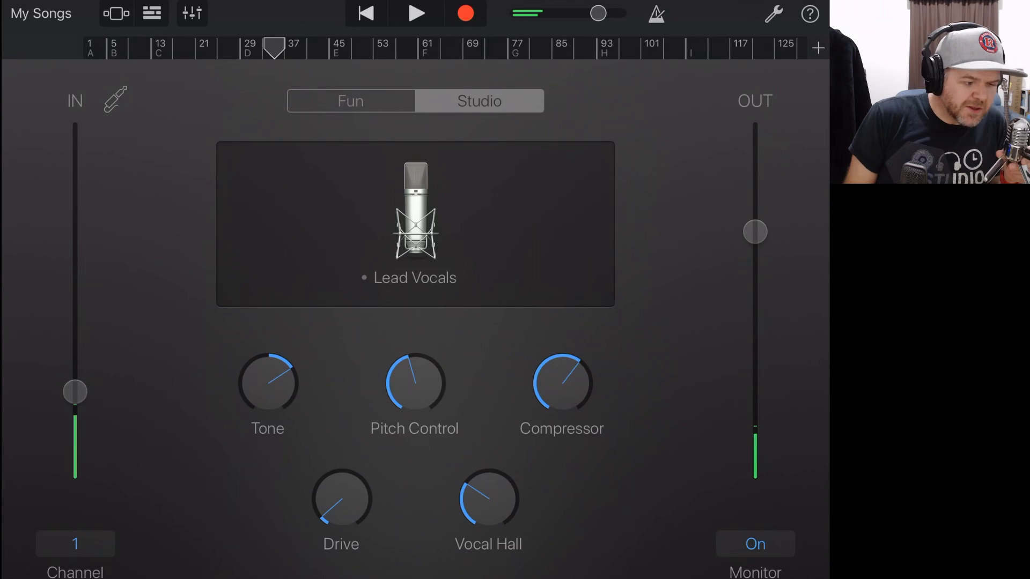
pyautogui.click(755, 543)
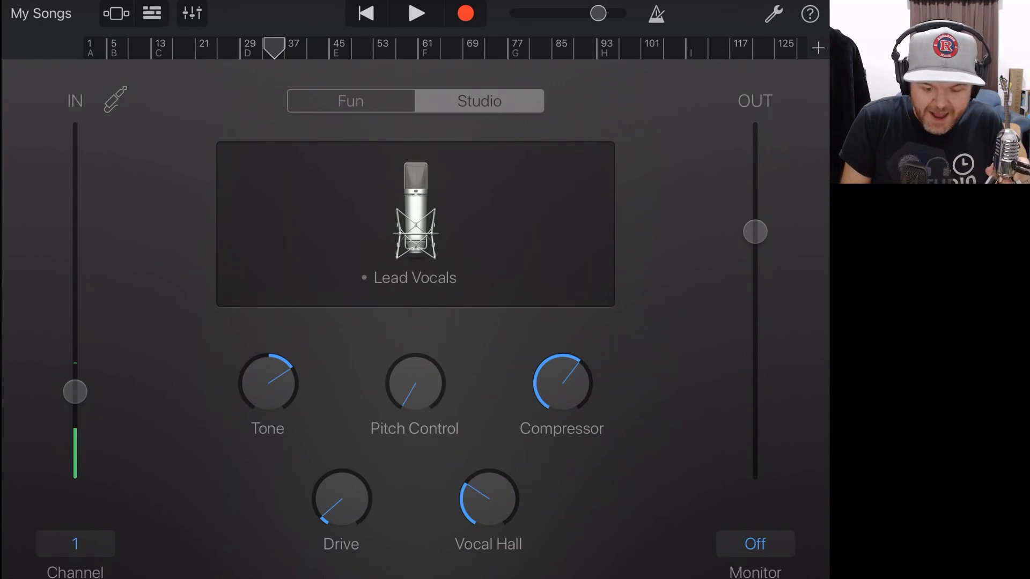
# Step: Toggle live monitoring on and off twice to hear the drier Tone, Compressor and Vocal Hall
pyautogui.click(755, 544)
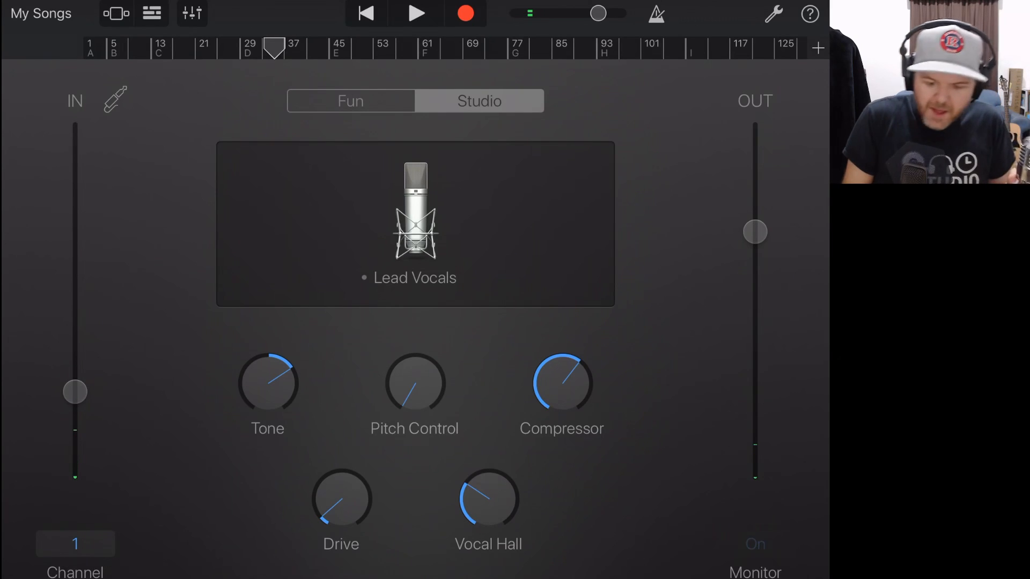
pyautogui.click(754, 544)
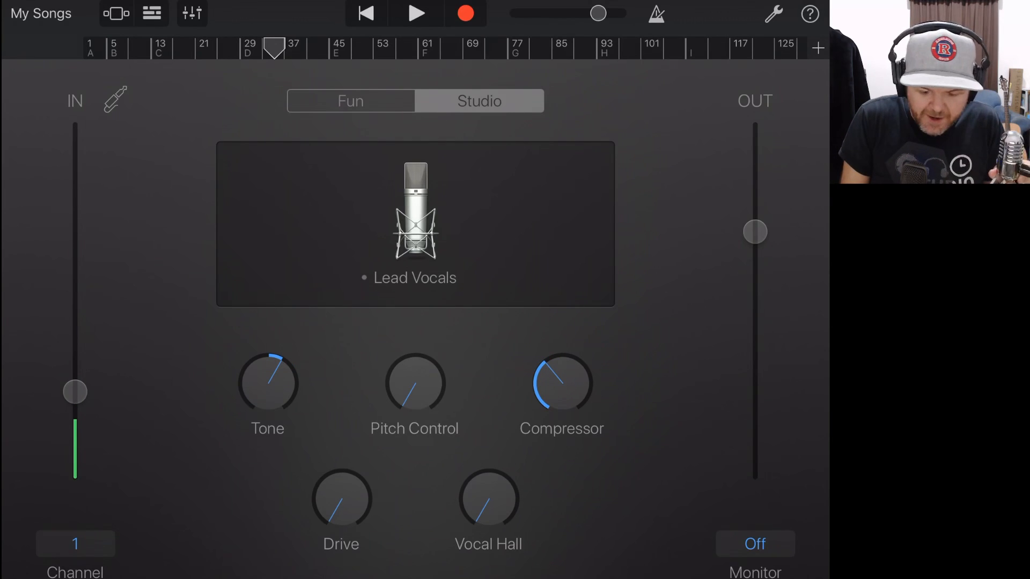
pyautogui.click(754, 543)
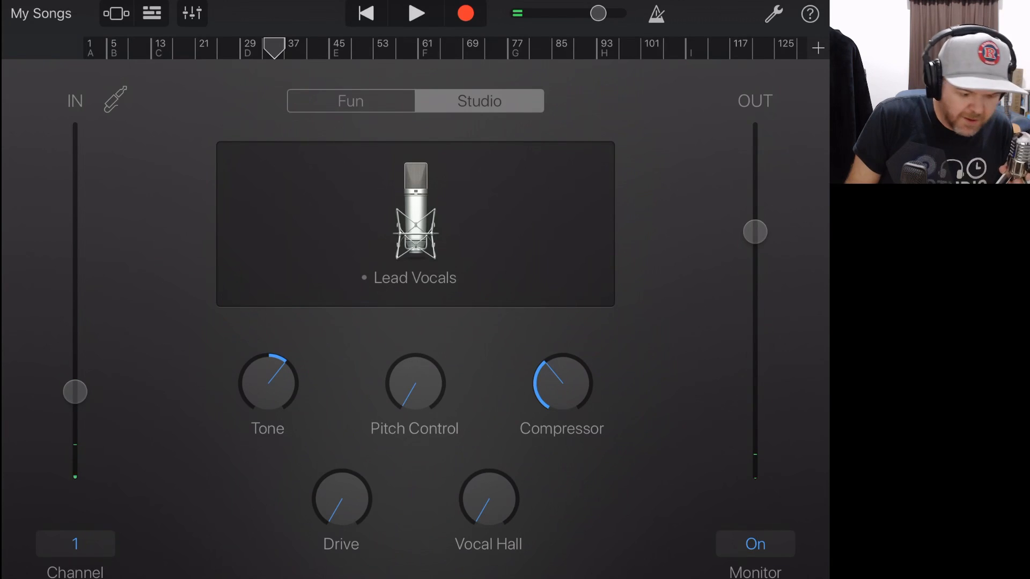
pyautogui.click(754, 543)
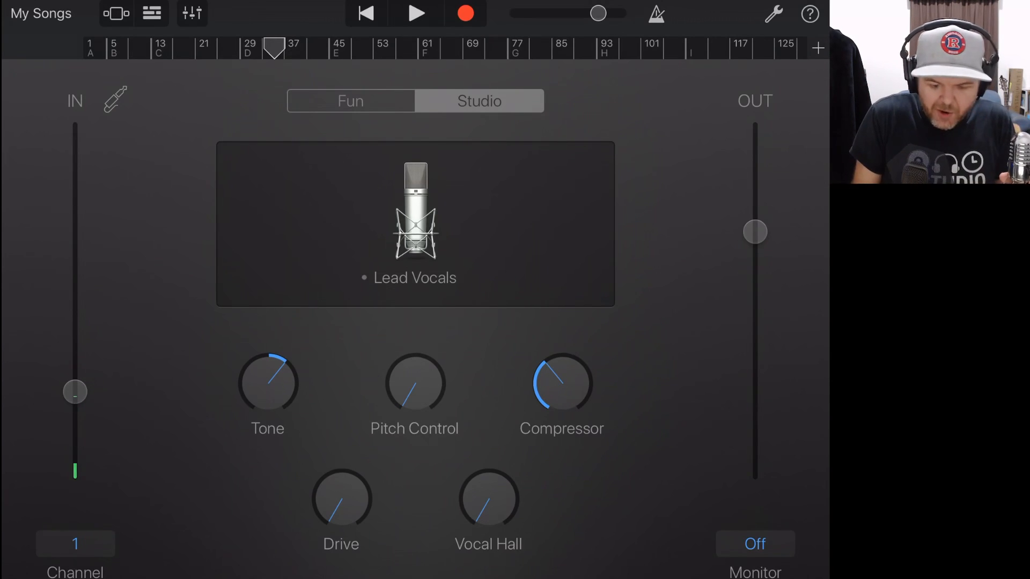
# Step: Turn monitoring on, play the song with the live voice, then return to the tracks overview
pyautogui.click(755, 543)
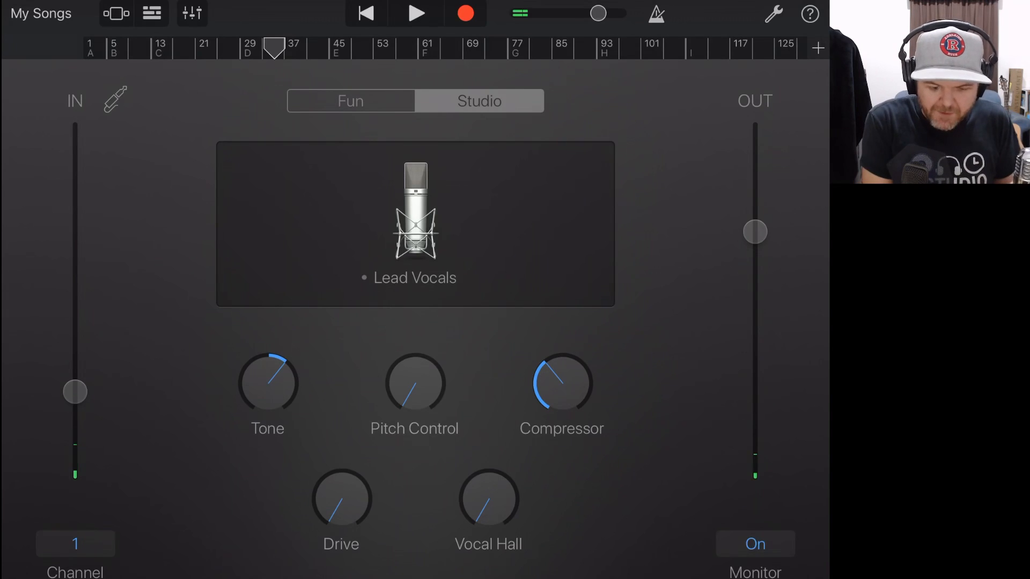
pyautogui.click(416, 13)
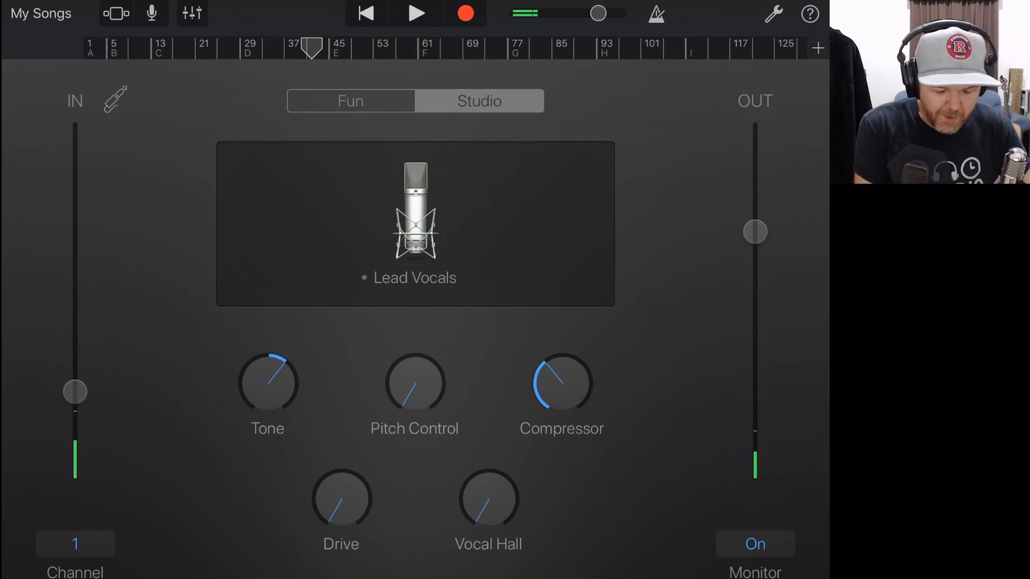
pyautogui.click(116, 13)
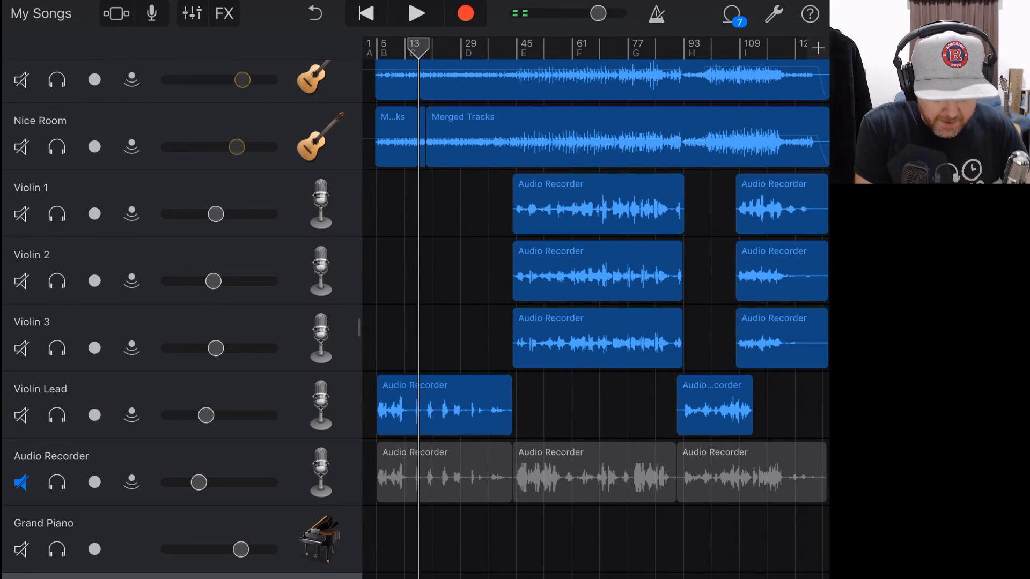
# Step: Scroll to Lead Vocals and open its recorder to record a take from bar 5
pyautogui.scroll(-3)
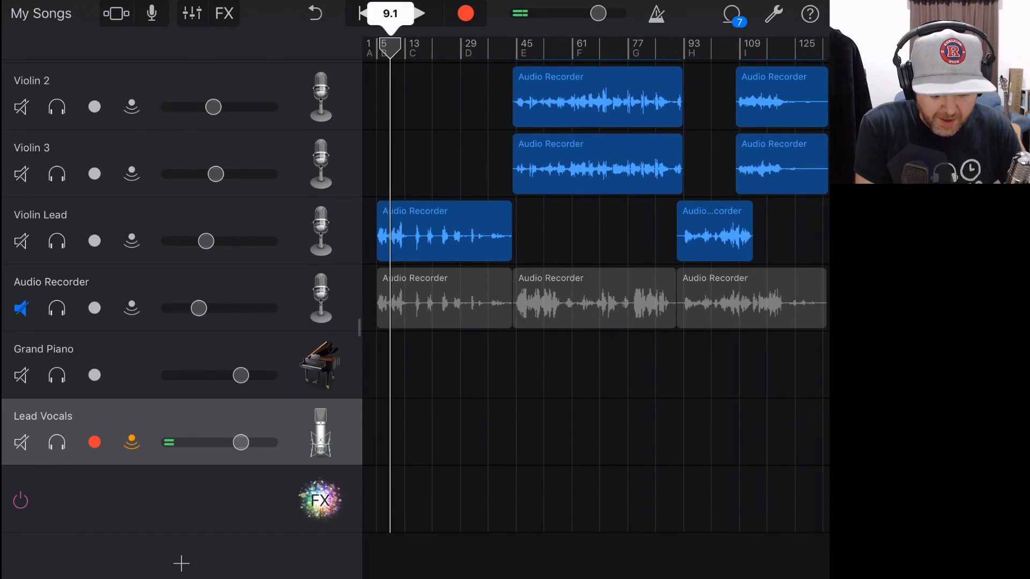
pyautogui.click(365, 12)
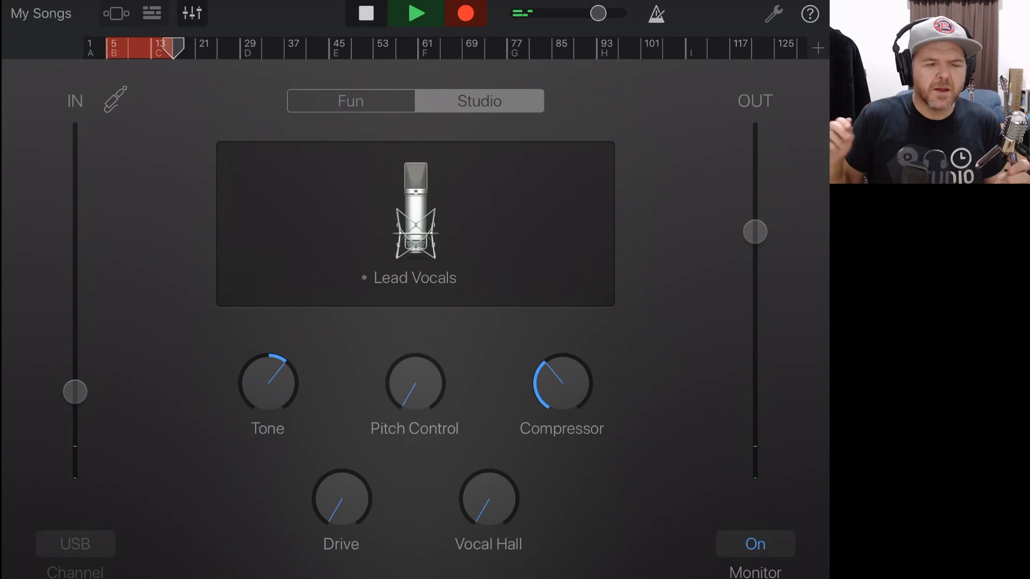
# Step: Sing the section and stop, leaving a Lead Vocals region from about bar 5 to 33
pyautogui.click(414, 13)
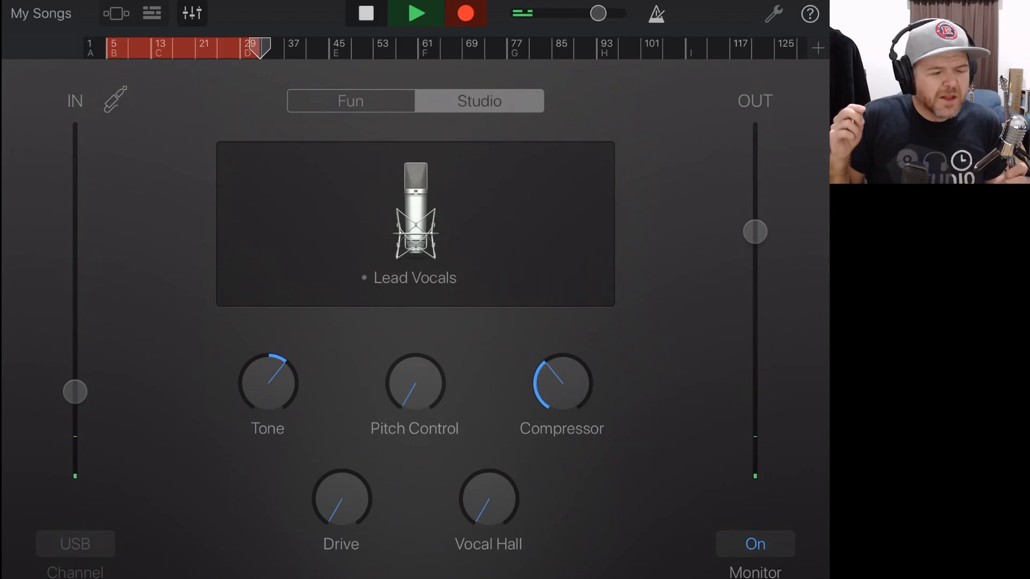
pyautogui.click(415, 13)
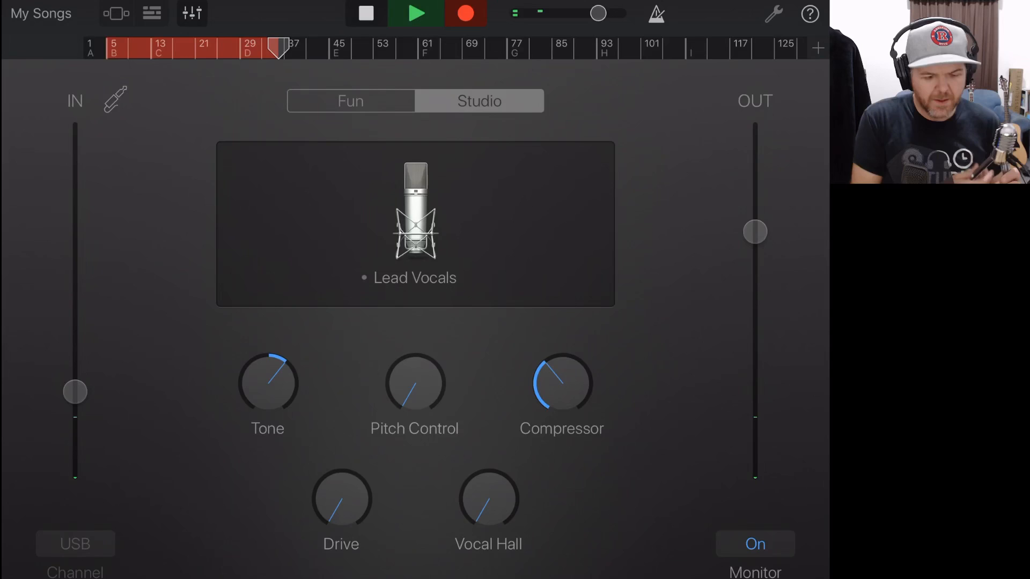
pyautogui.click(465, 12)
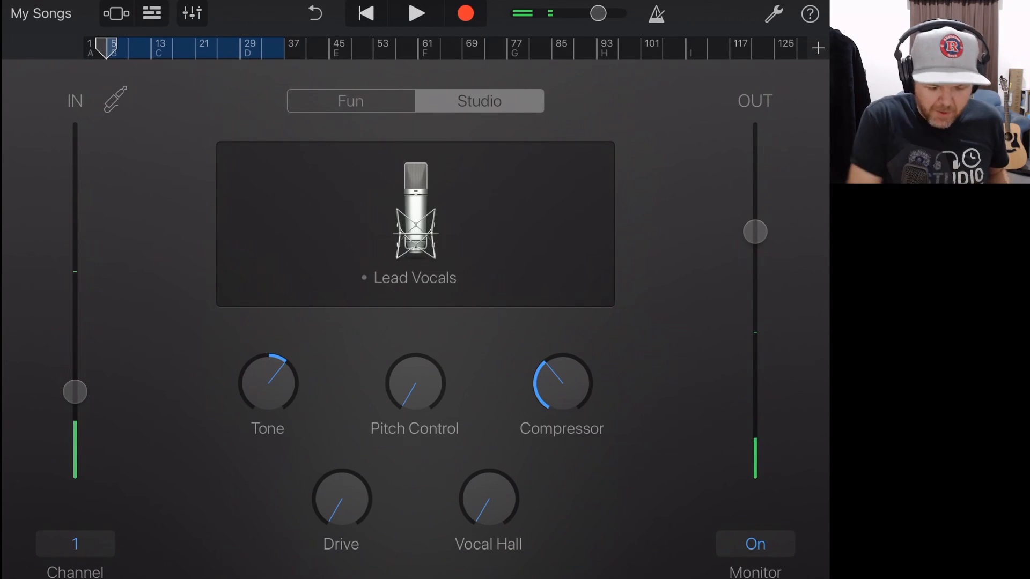
# Step: Return to the tracks overview, play back the new vocal take, and reopen the Lead Vocals recorder
pyautogui.click(754, 543)
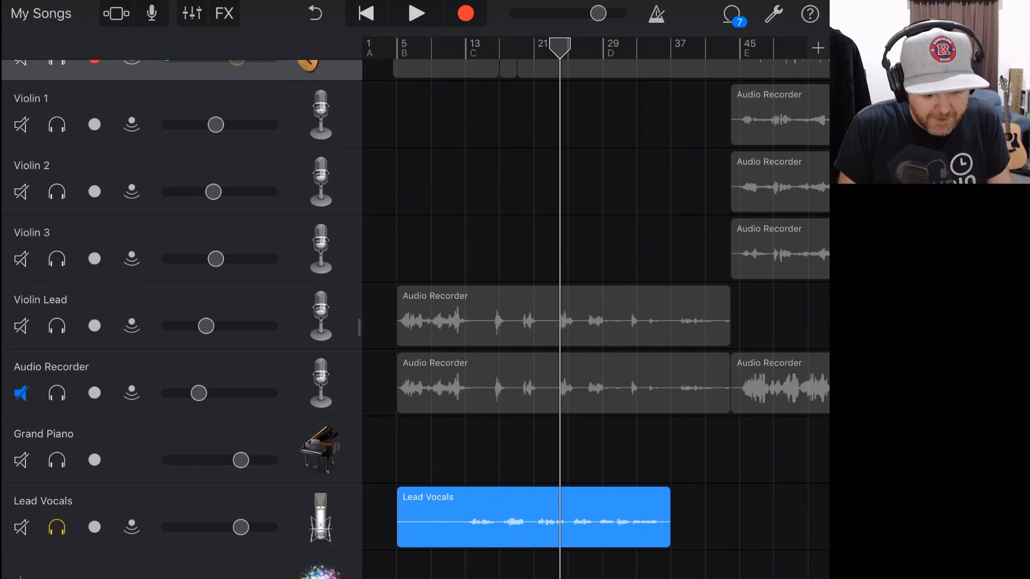
pyautogui.click(416, 13)
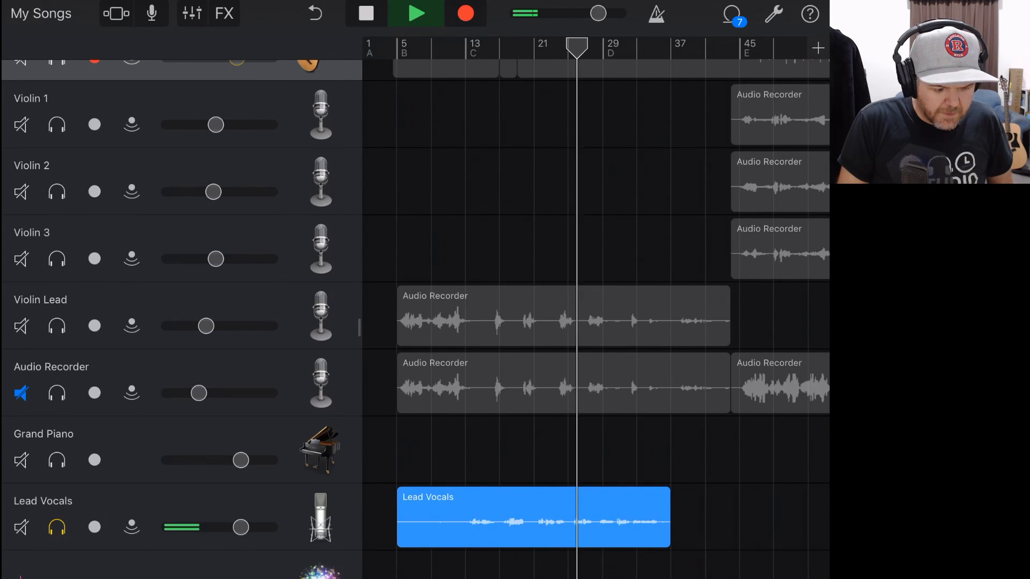
pyautogui.click(94, 527)
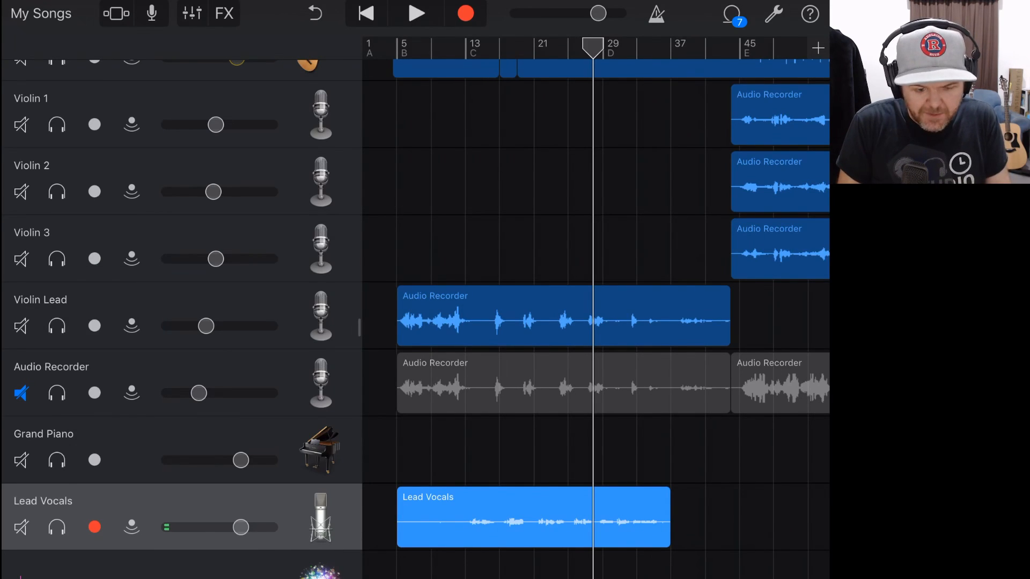
pyautogui.click(416, 13)
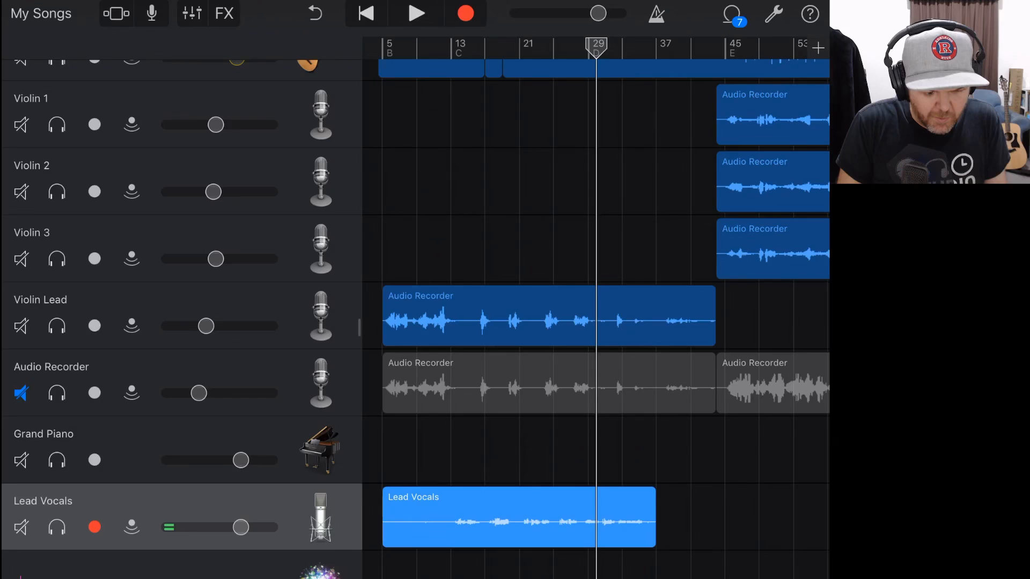
pyautogui.click(224, 12)
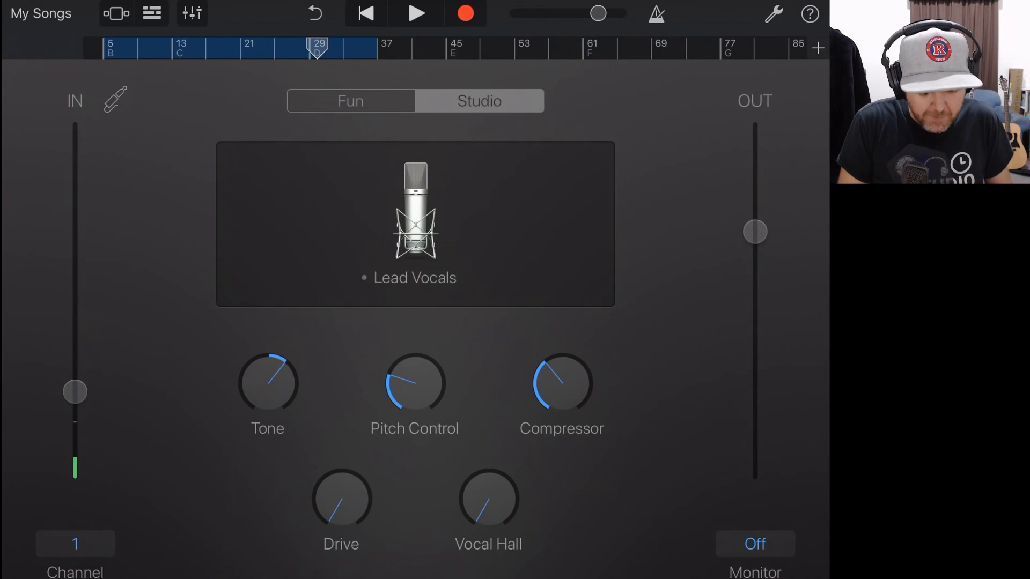
# Step: Turn up the Lead Vocals Drive and play the vocal with the boosted effects
pyautogui.moveTo(488, 504); pyautogui.dragTo(499, 489)
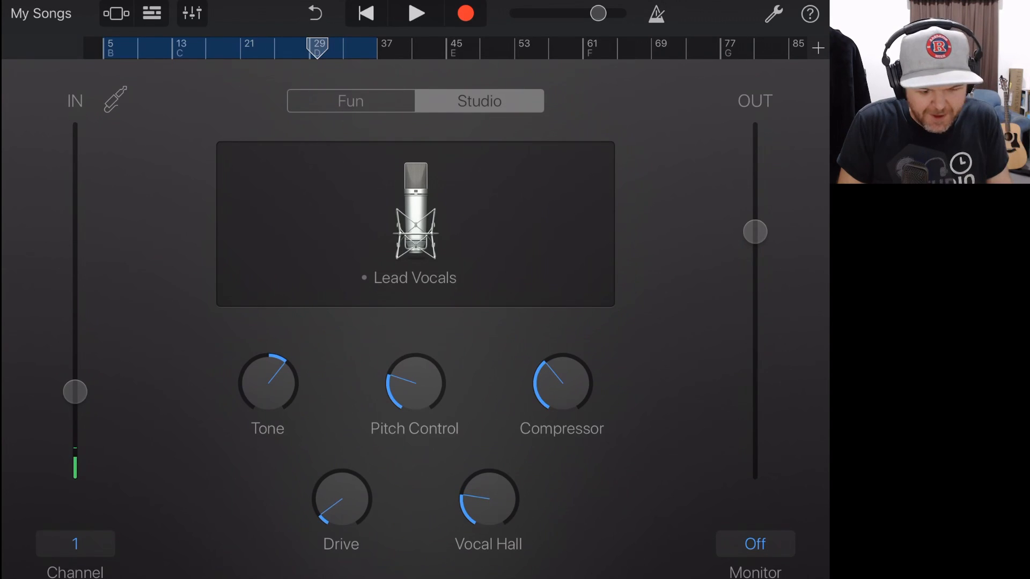
pyautogui.click(415, 13)
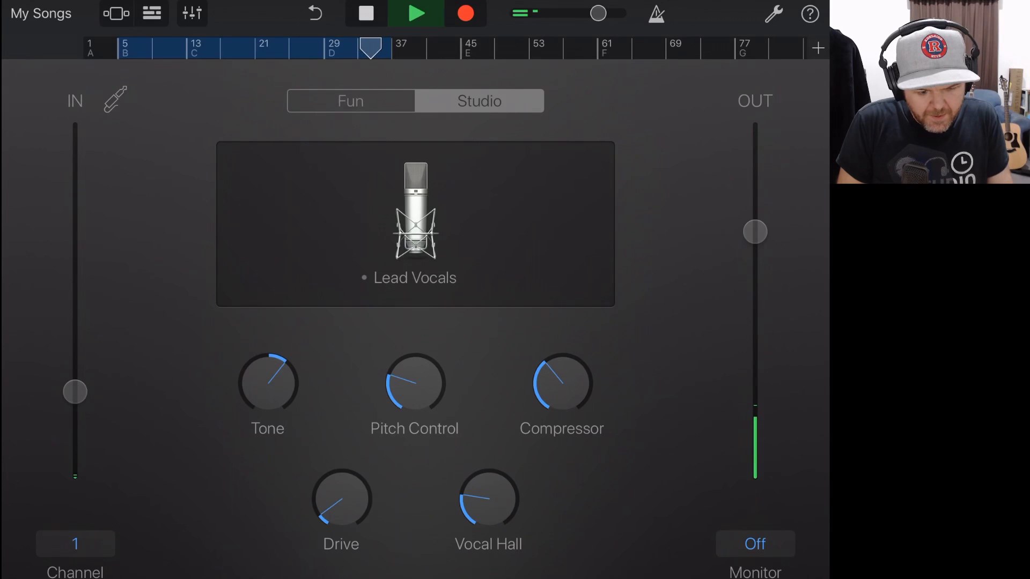
pyautogui.click(366, 13)
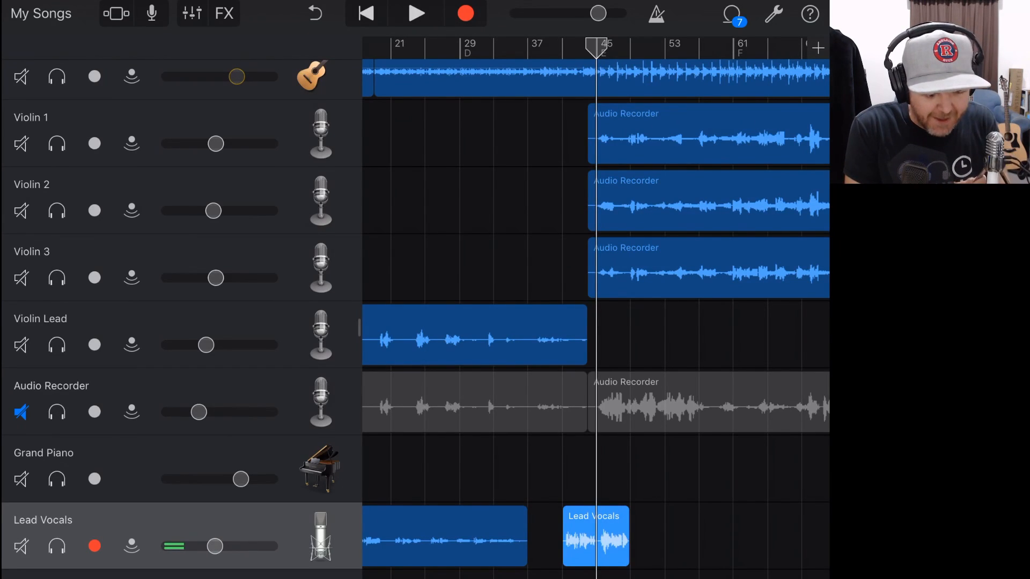
# Step: Capture a short second unmonitored take, then reopen the Lead Vocals recorder
pyautogui.click(415, 13)
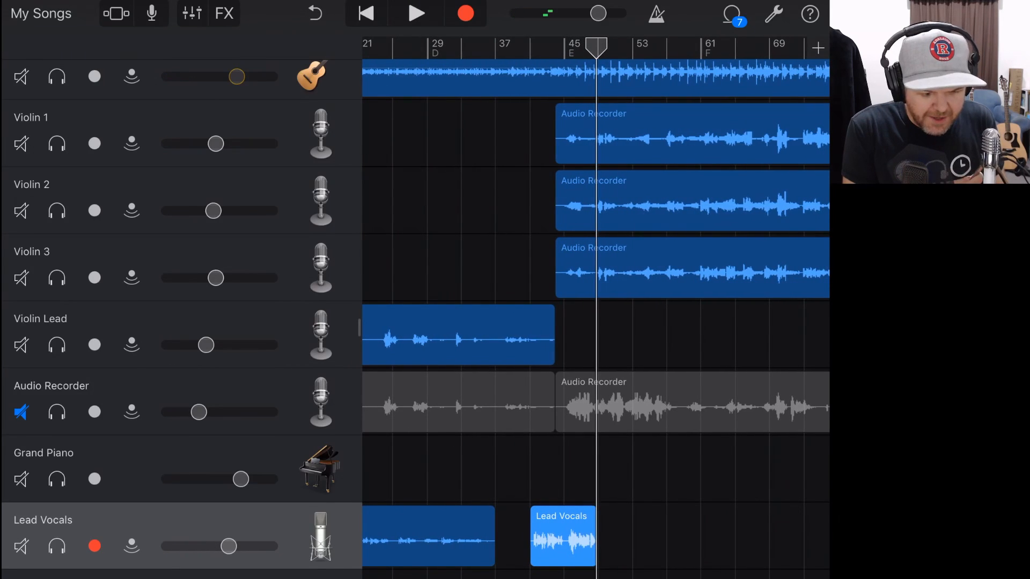
pyautogui.click(224, 13)
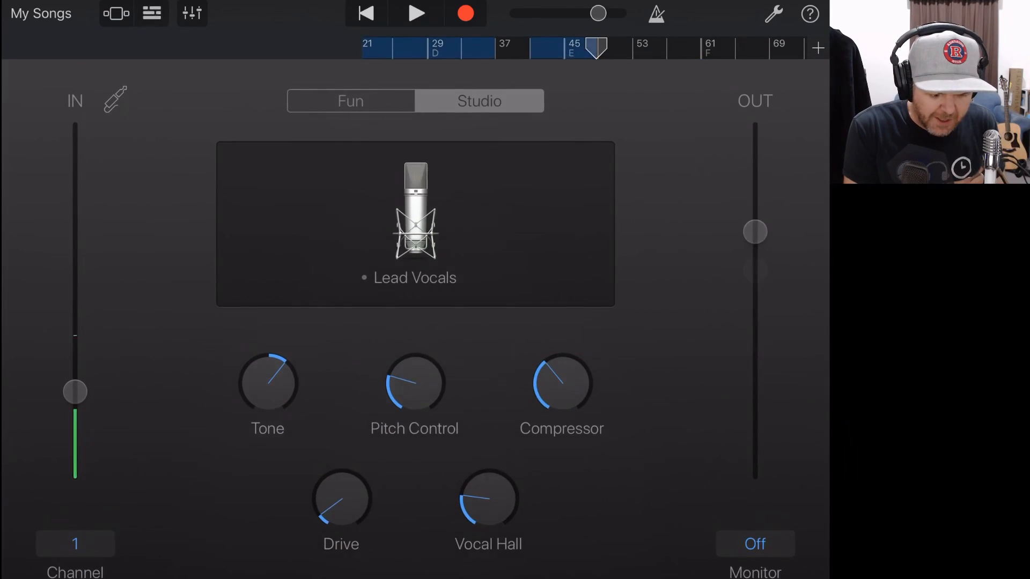